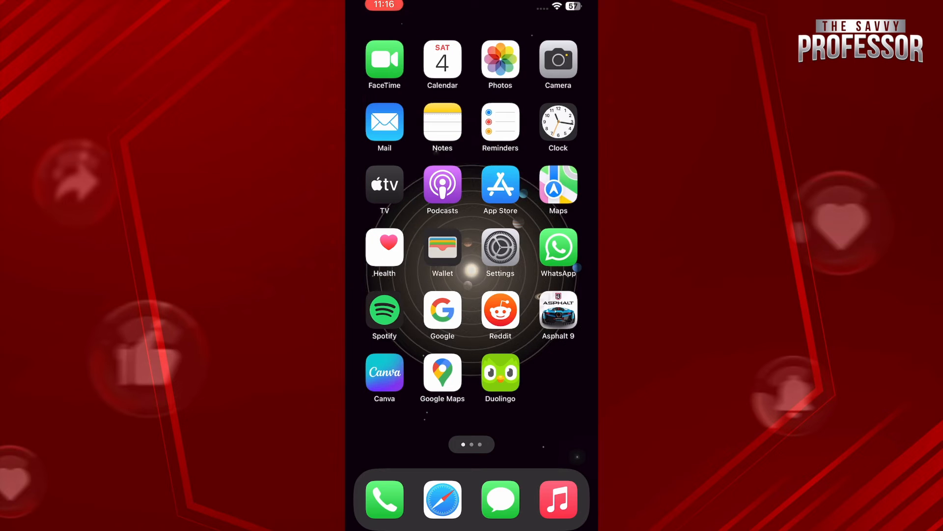
Swipe across Home Screen pages to reach the Shortcuts app icon.
scroll("left", 3)
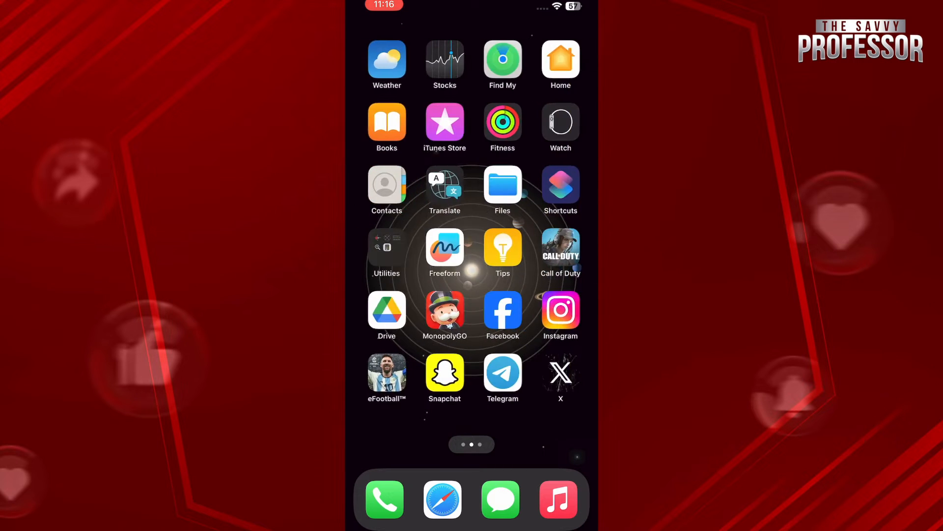
scroll("left", 3)
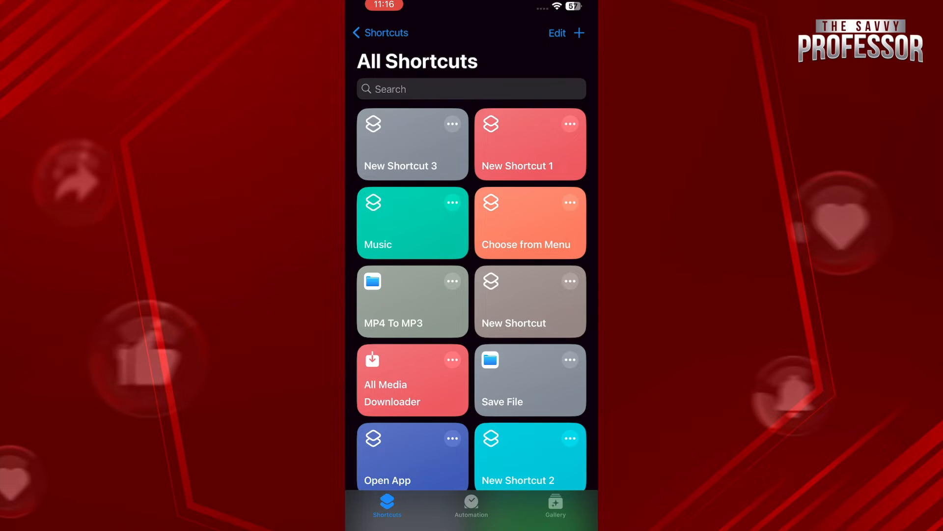
Edit the Open App shortcut so its Open action targets Duolingo.
left_click(580, 32)
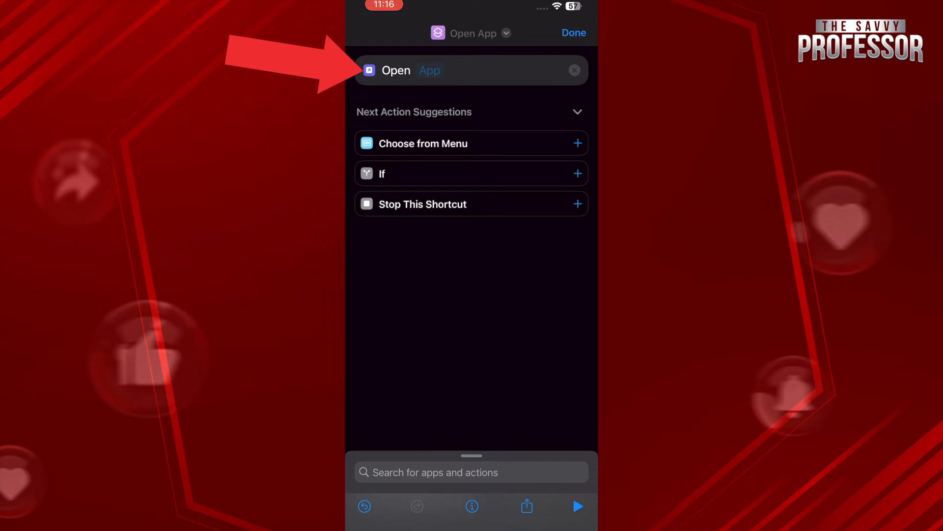
left_click(430, 70)
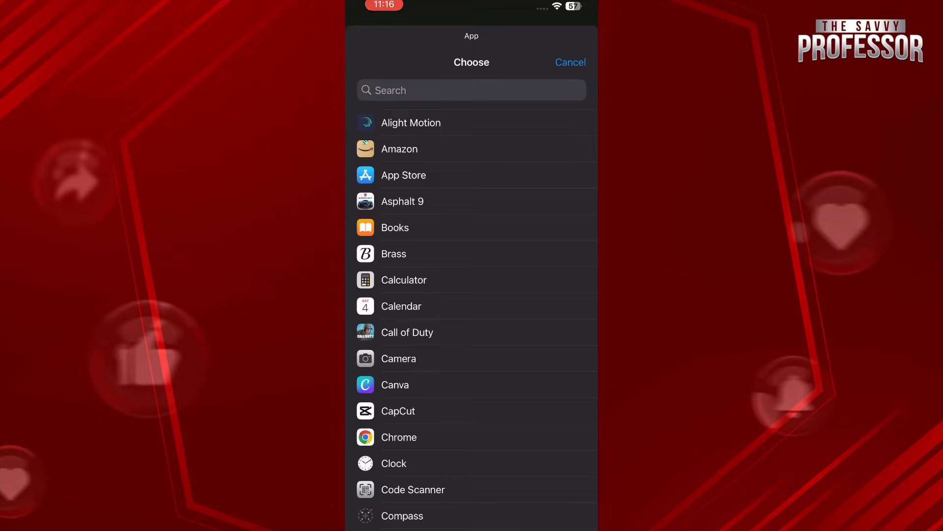
scroll("down", 3)
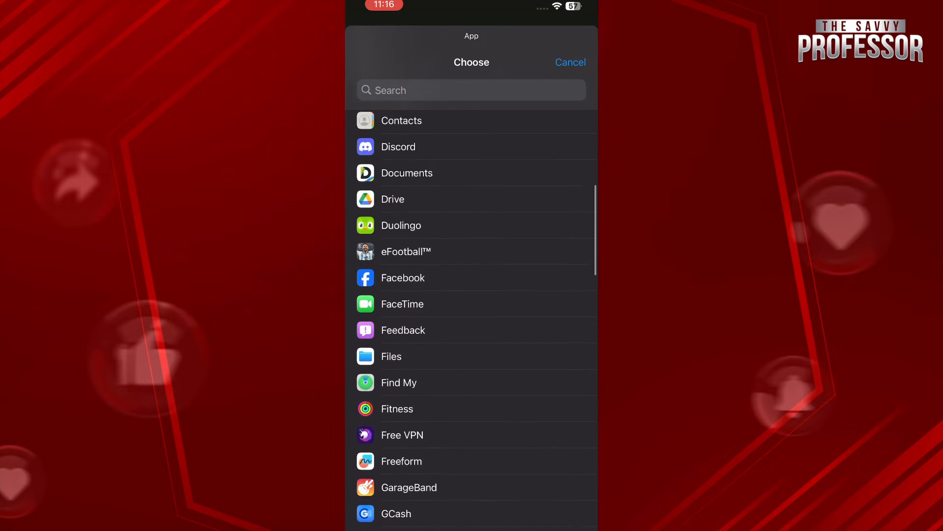
left_click(401, 225)
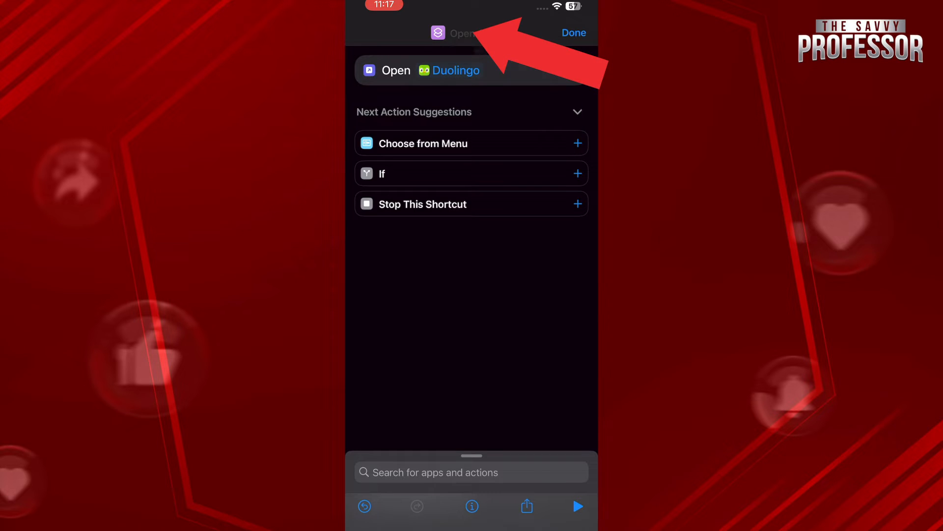
Rename the shortcut from Open App to 'Test' and show its options menu.
left_click(465, 33)
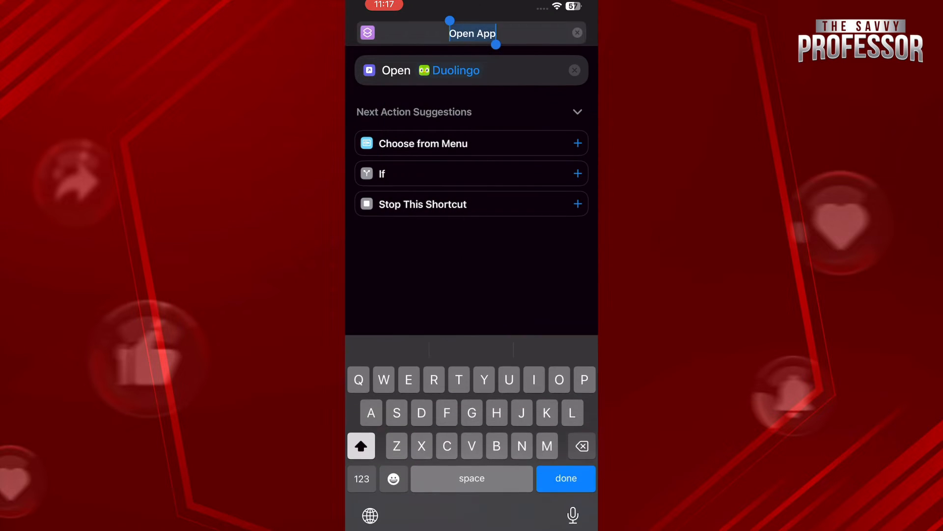
type("Test")
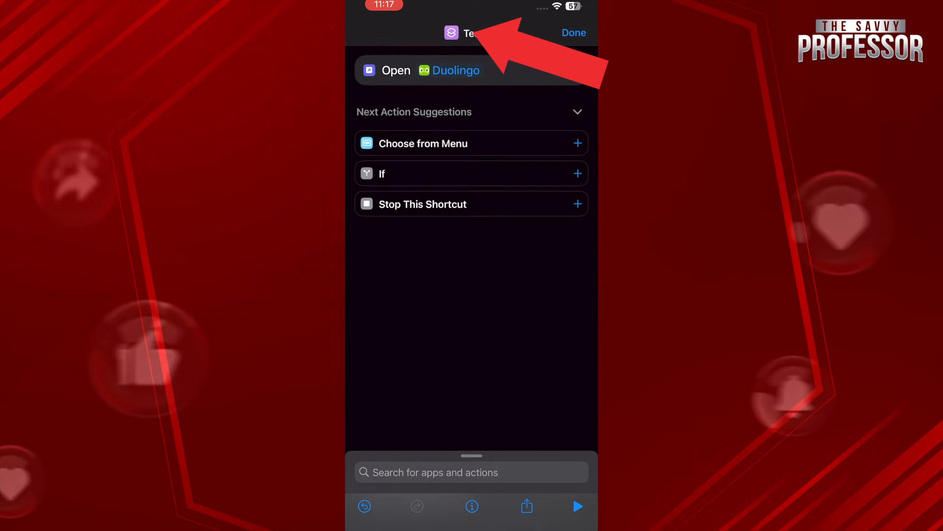
left_click(470, 34)
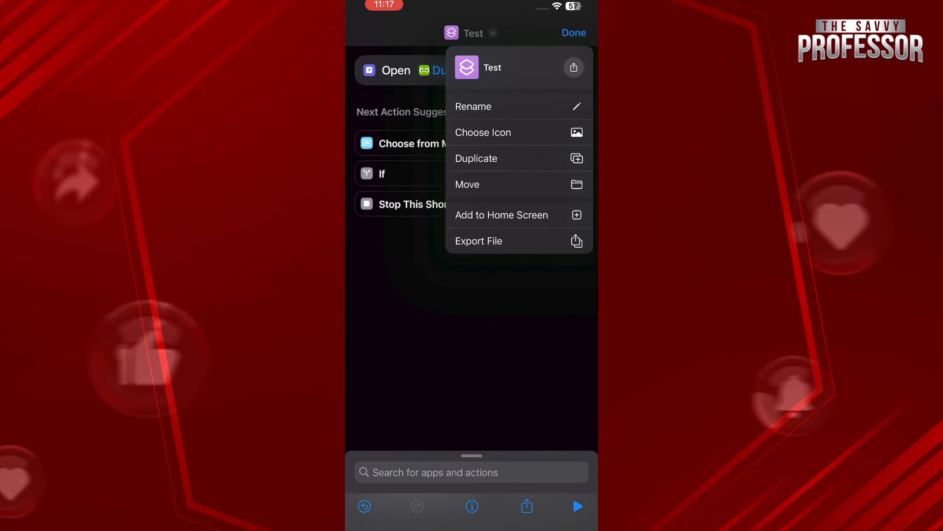
Start Add to Home Screen for Test and choose a custom photo for its icon.
left_click(501, 215)
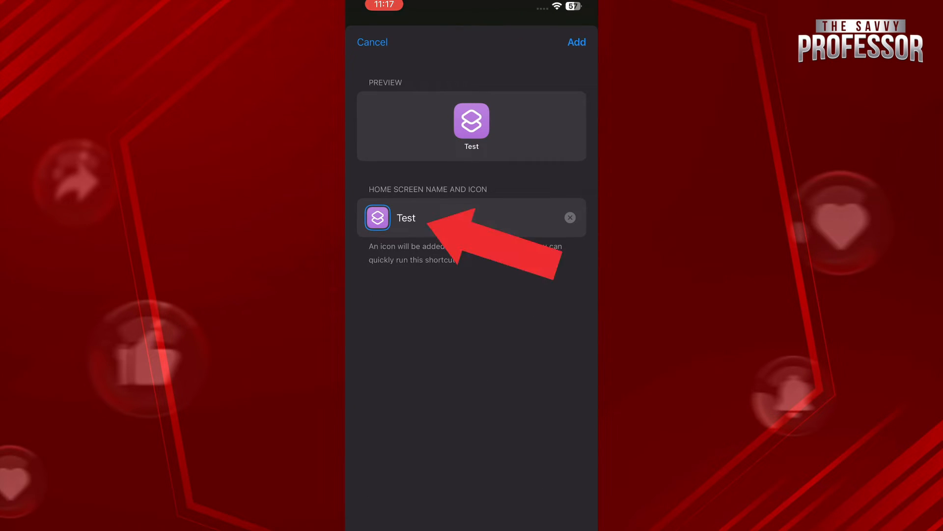
left_click(377, 217)
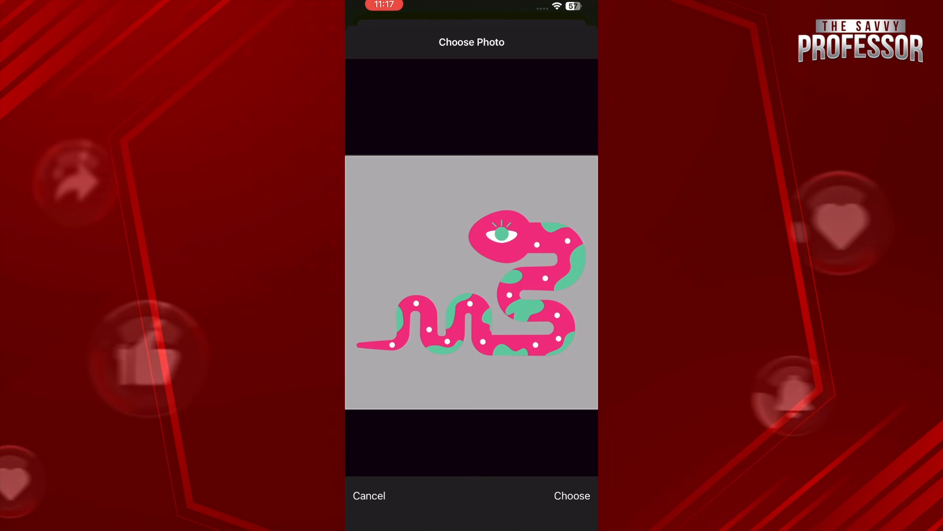
Accept the pink snake icon, add Test to the Home Screen, and run it to launch Duolingo.
left_click(572, 495)
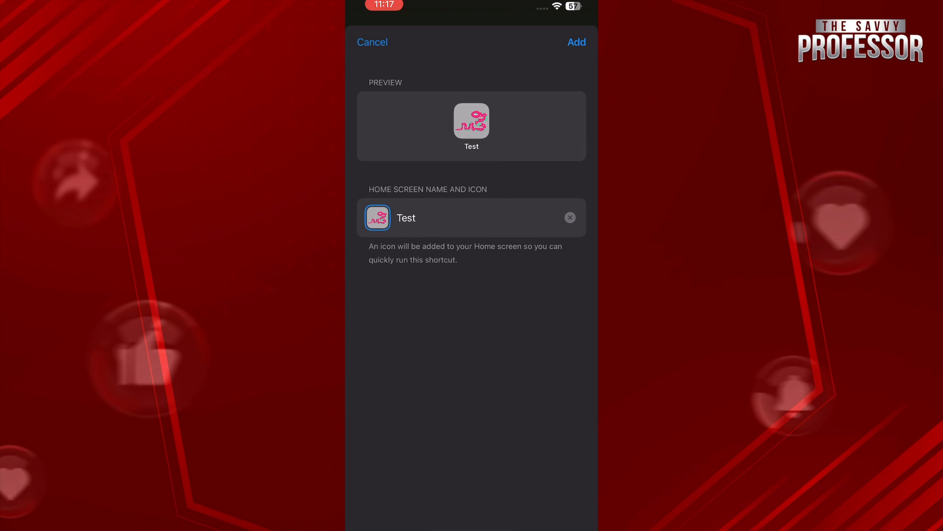
left_click(576, 42)
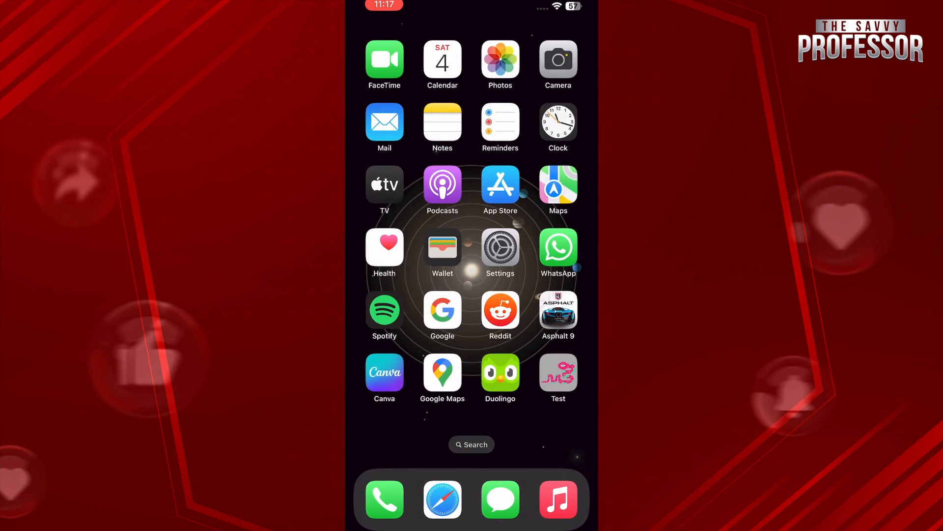
left_click(501, 372)
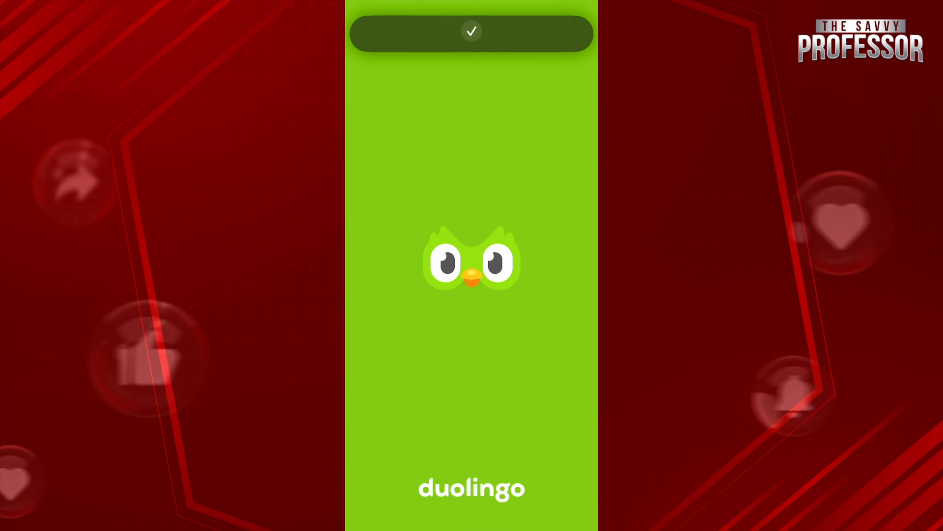